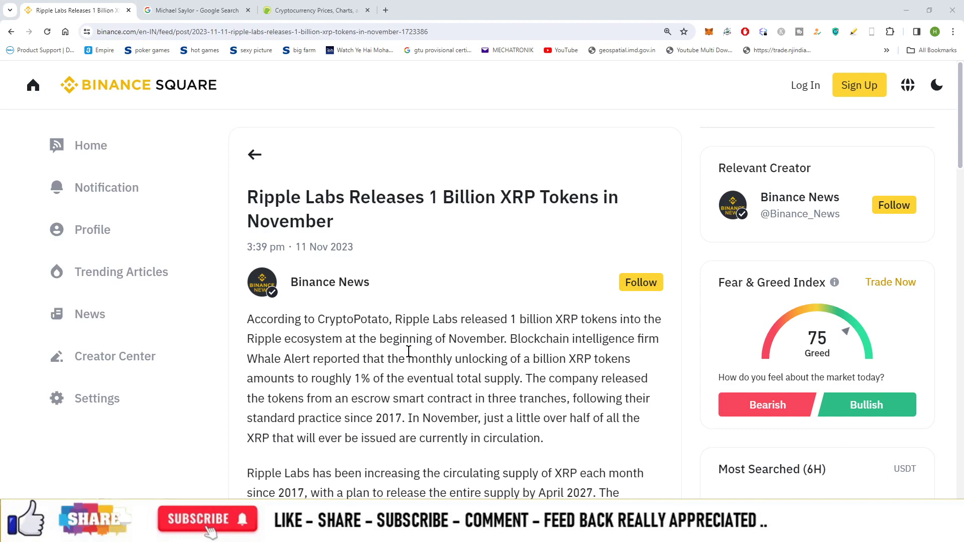
# Check XRP's $0.5585 price and supply on CoinGecko, then return to the Ripple Labs article
pyautogui.click(314, 11)
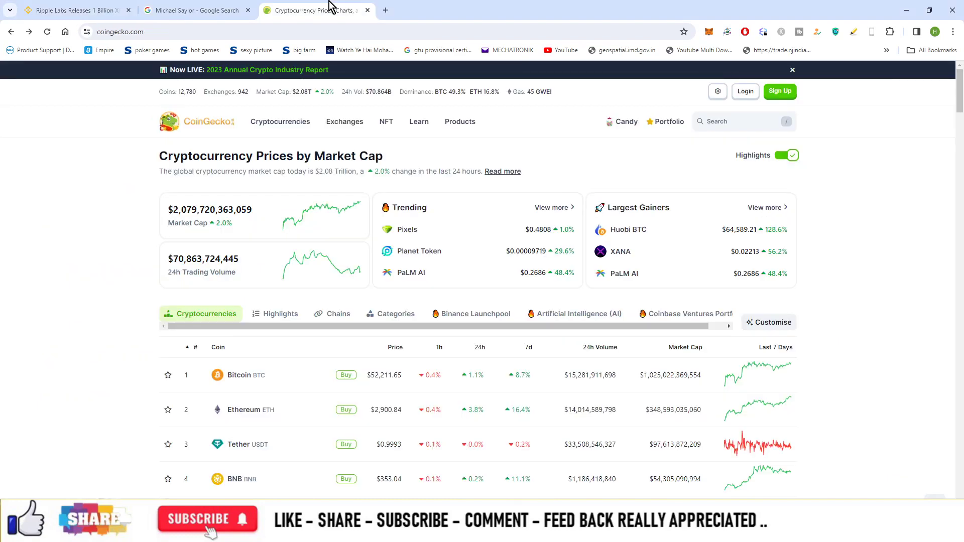
pyautogui.scroll(-3)
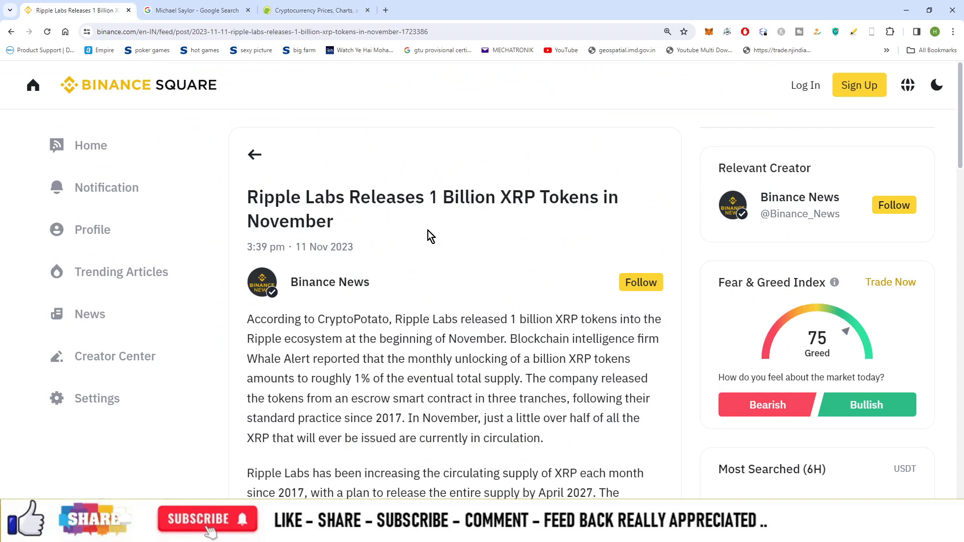
pyautogui.moveTo(424, 334)
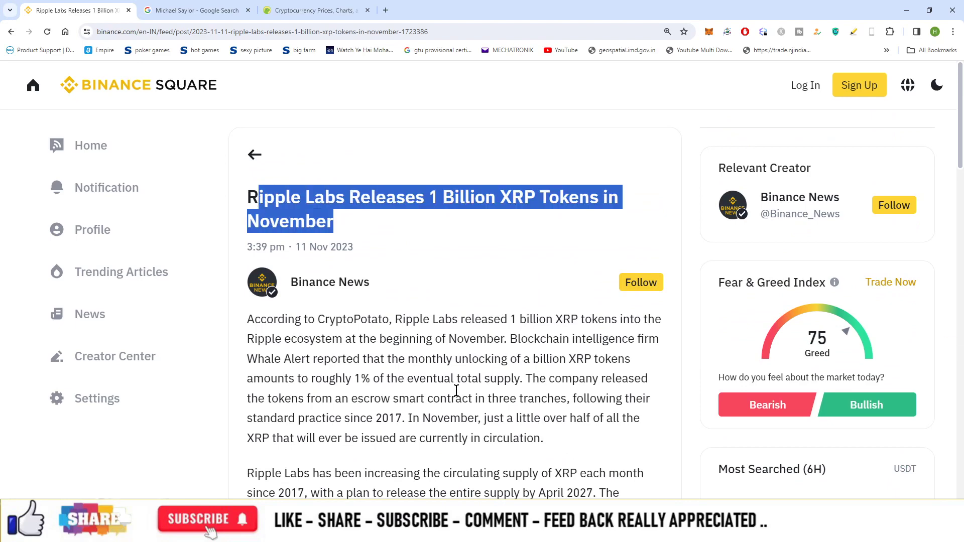
pyautogui.click(315, 10)
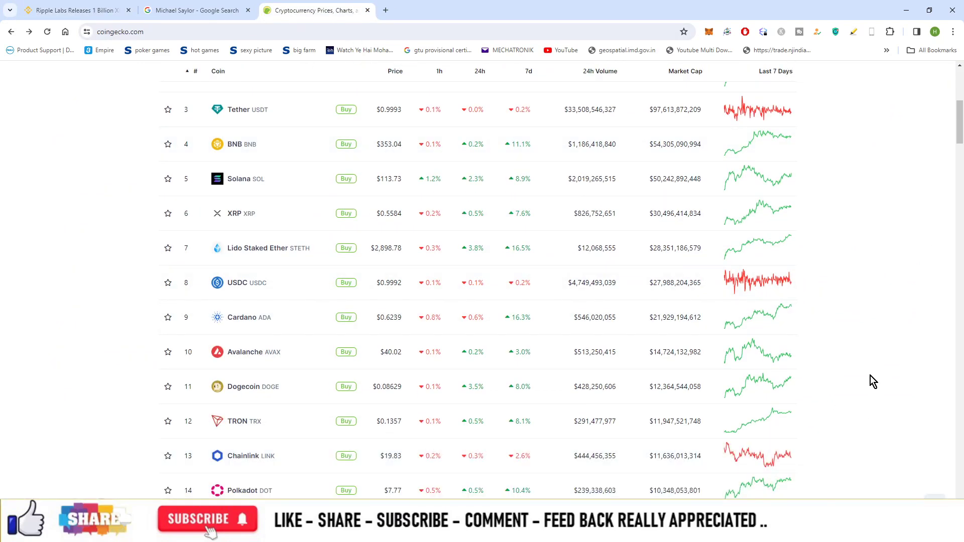
pyautogui.moveTo(235, 213)
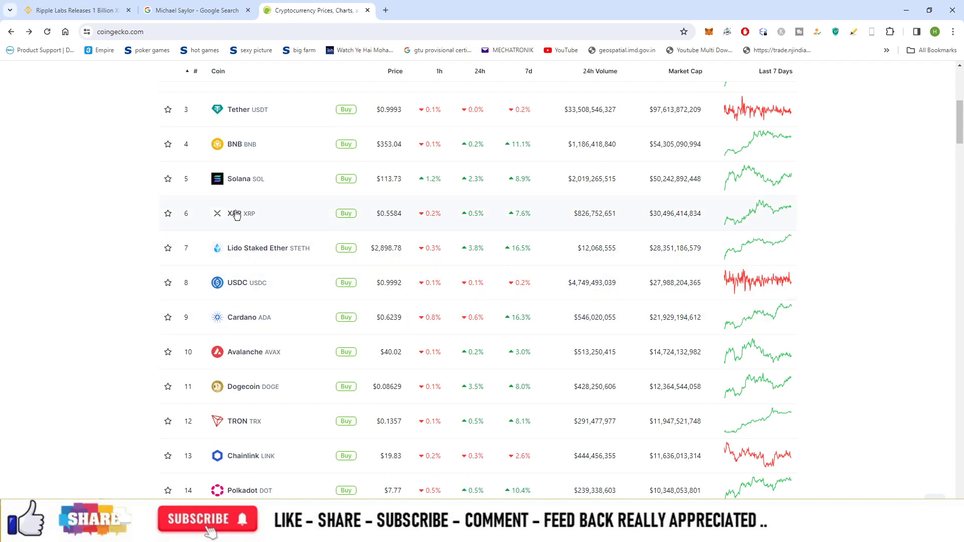
pyautogui.click(241, 213)
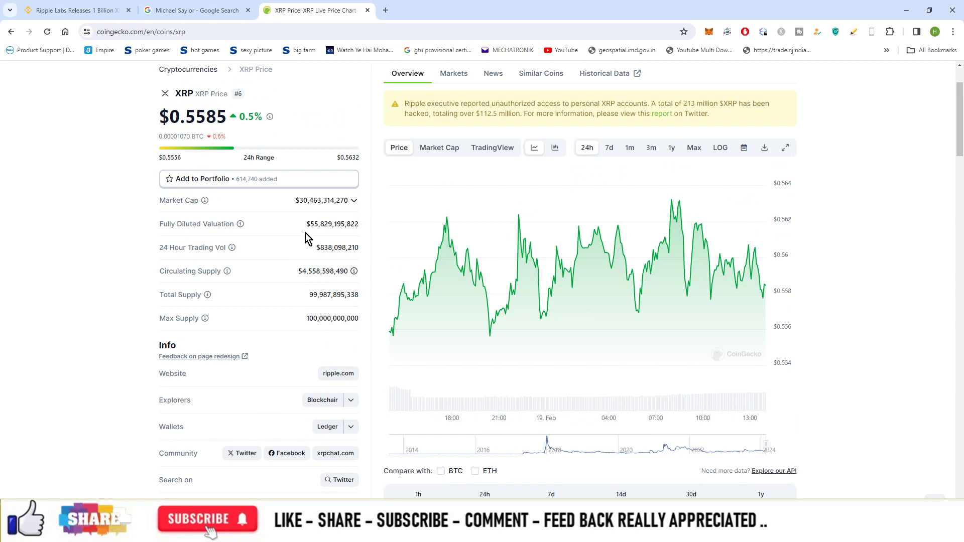
pyautogui.click(70, 10)
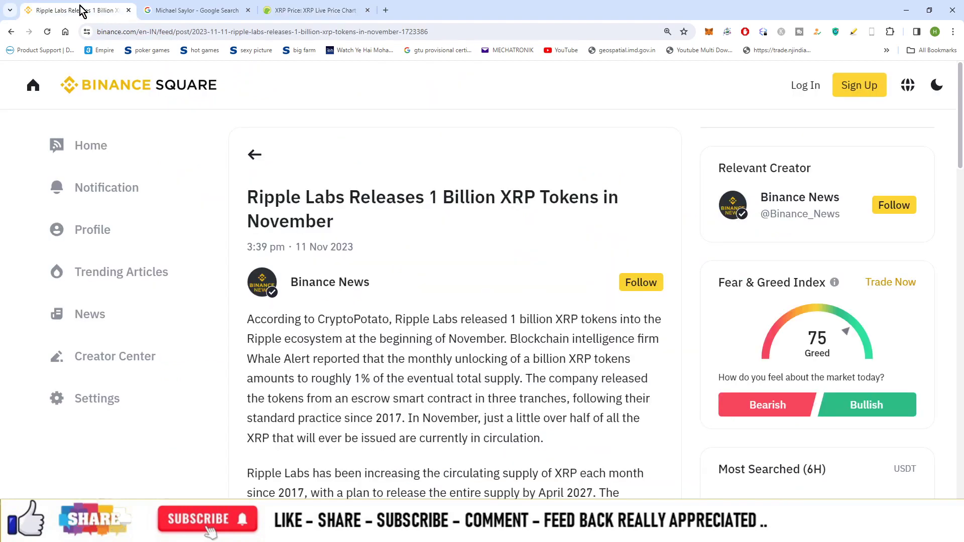
pyautogui.moveTo(460, 364)
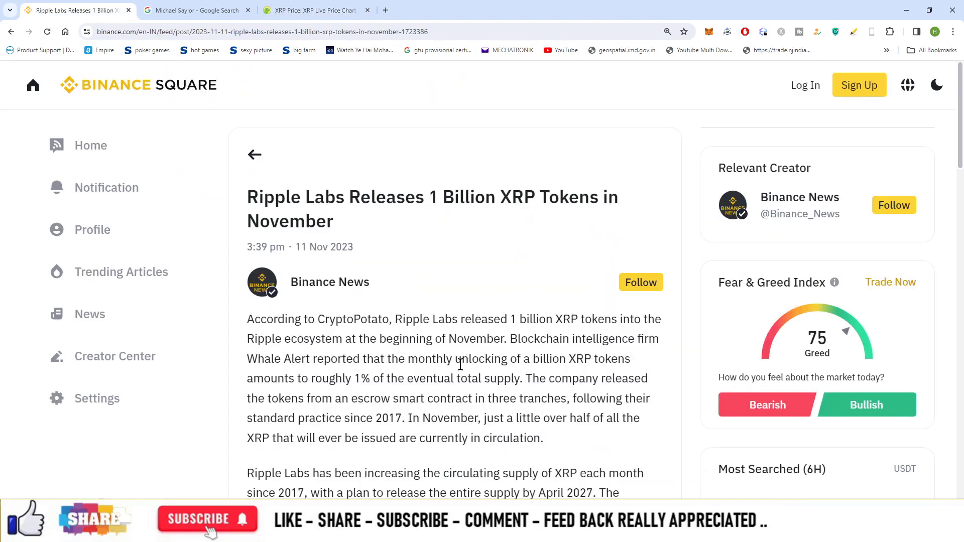